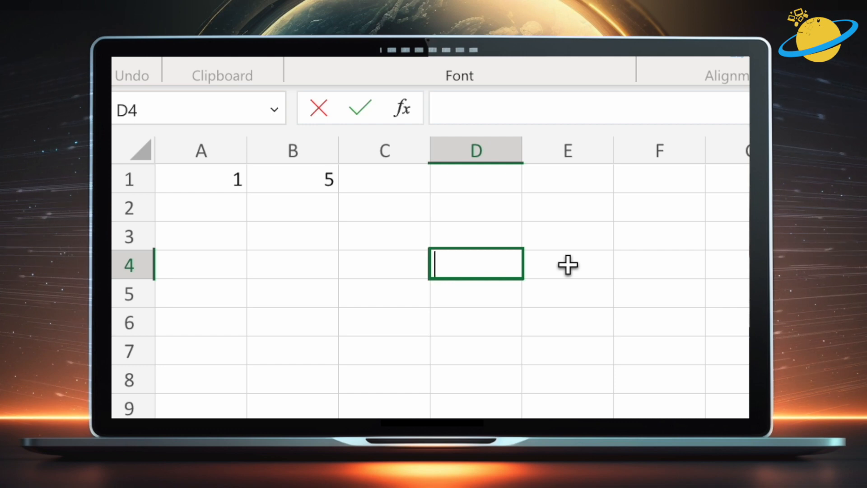
# Try out a comparison expression in D4, then discard it.
pyautogui.write('>')
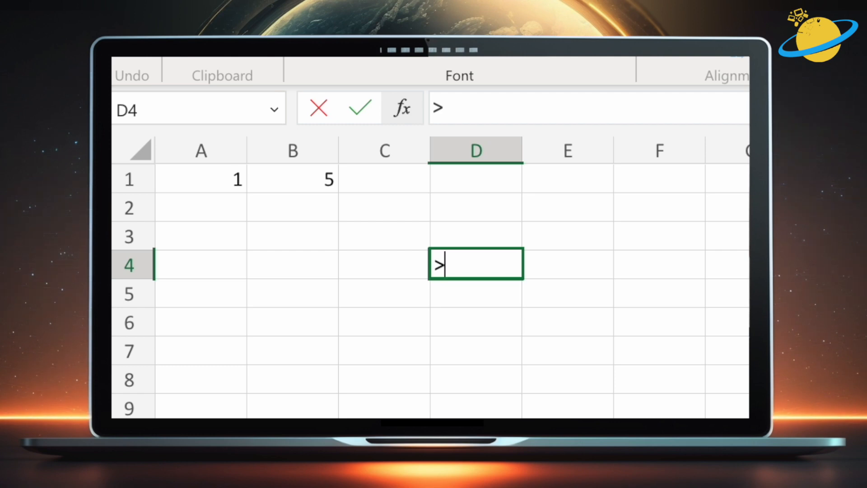
pyautogui.write('<')
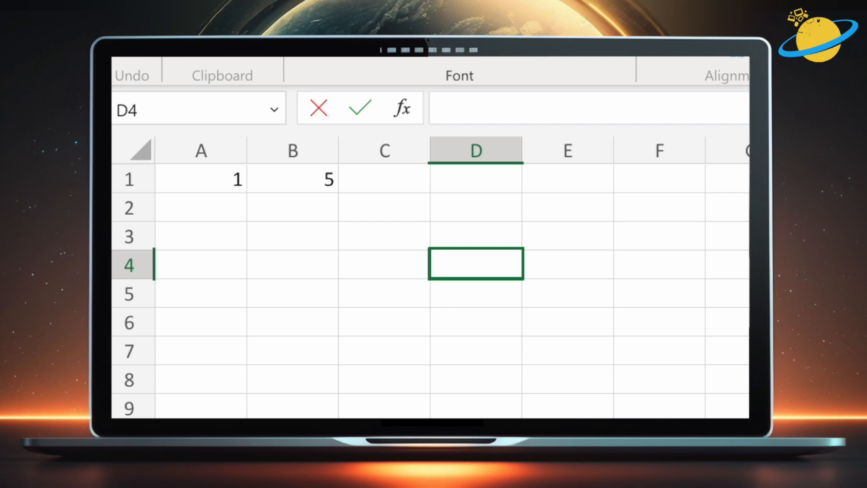
pyautogui.write('5 >')
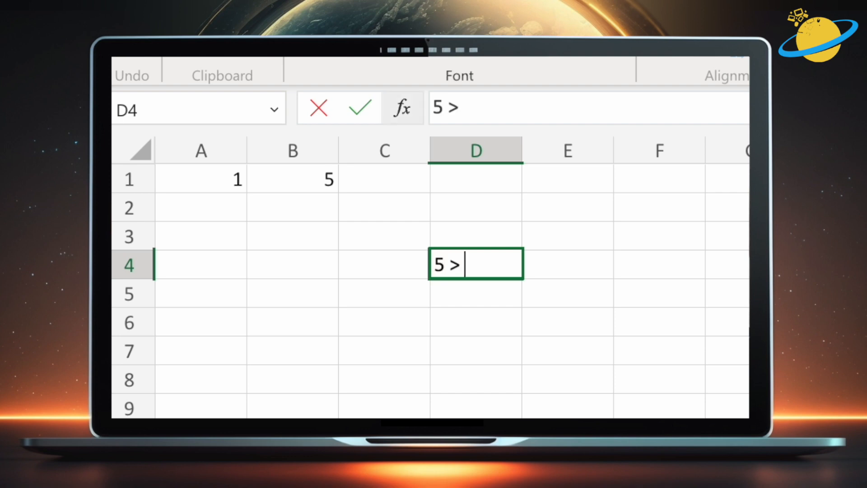
pyautogui.write('5')
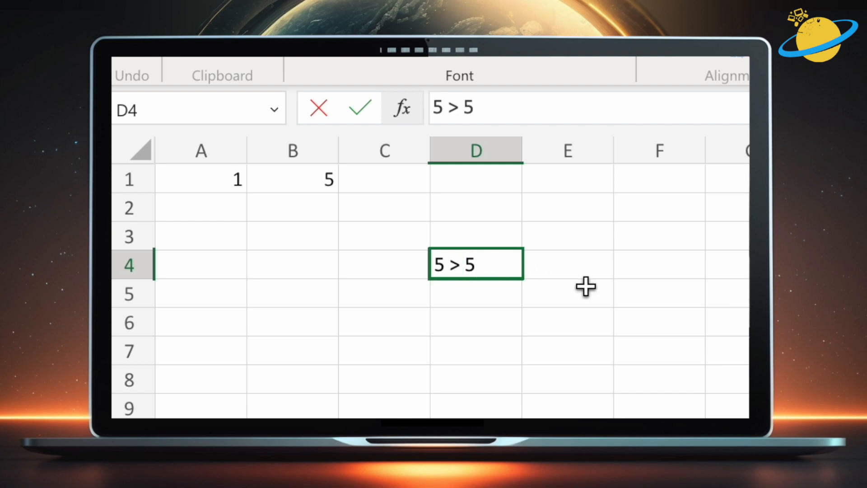
pyautogui.write('=')
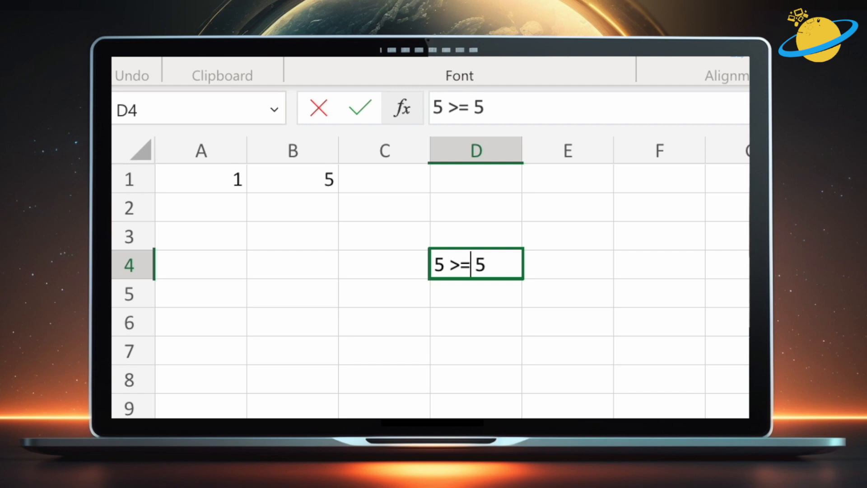
pyautogui.moveTo(496, 266)
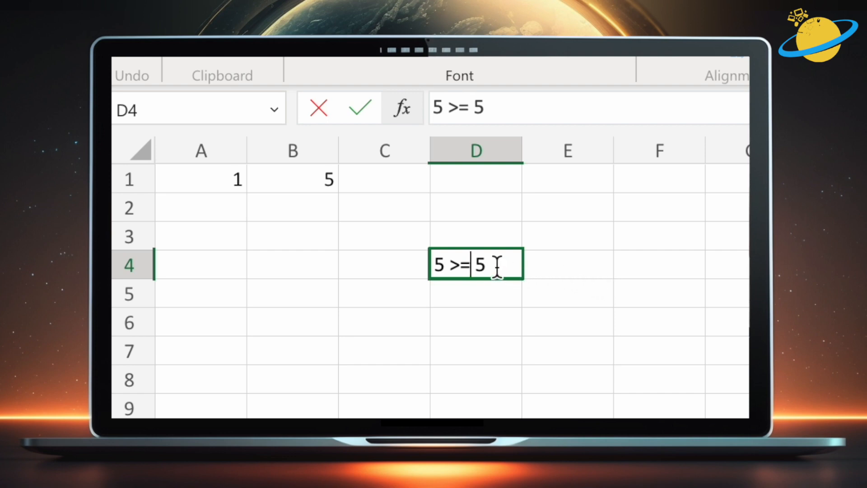
pyautogui.press('Escape')
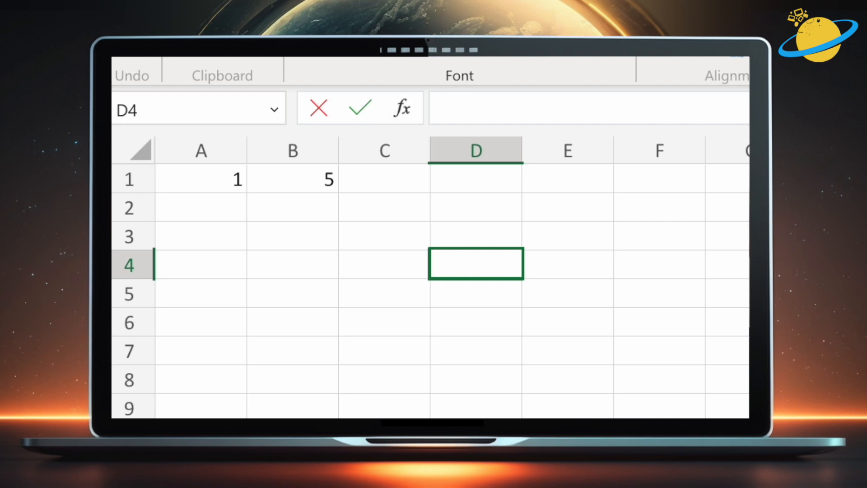
pyautogui.rightClick(475, 264)
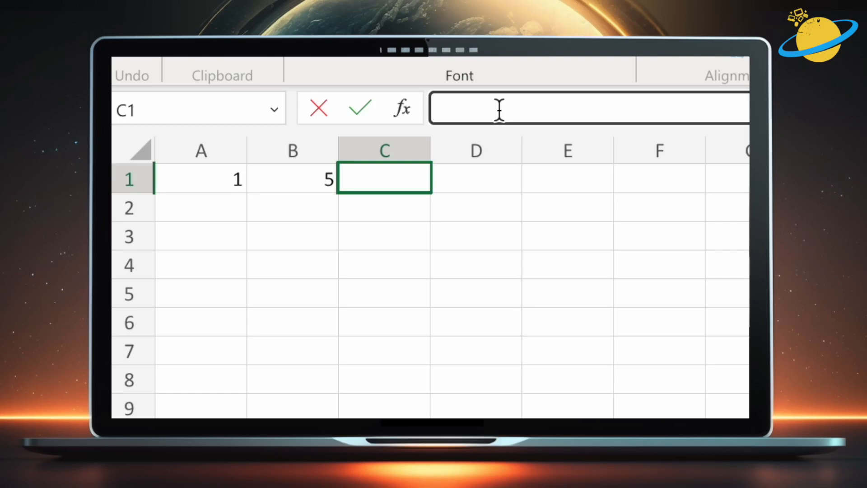
# Enter =IF(A1>=B1,"yes","no") in C1, picking A1 by clicking.
pyautogui.write('=I')
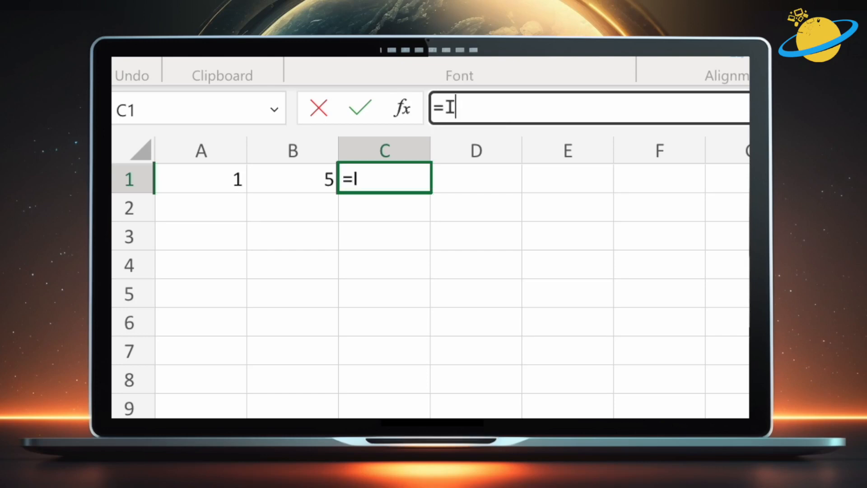
pyautogui.write('F(')
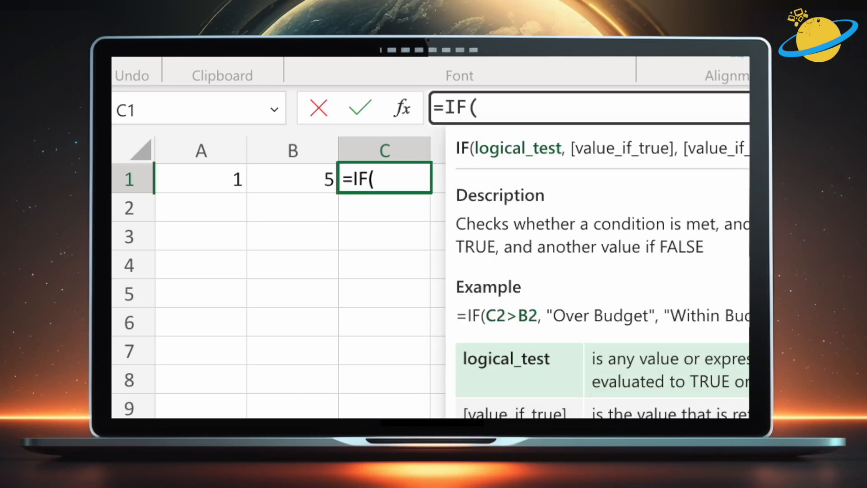
pyautogui.click(200, 179)
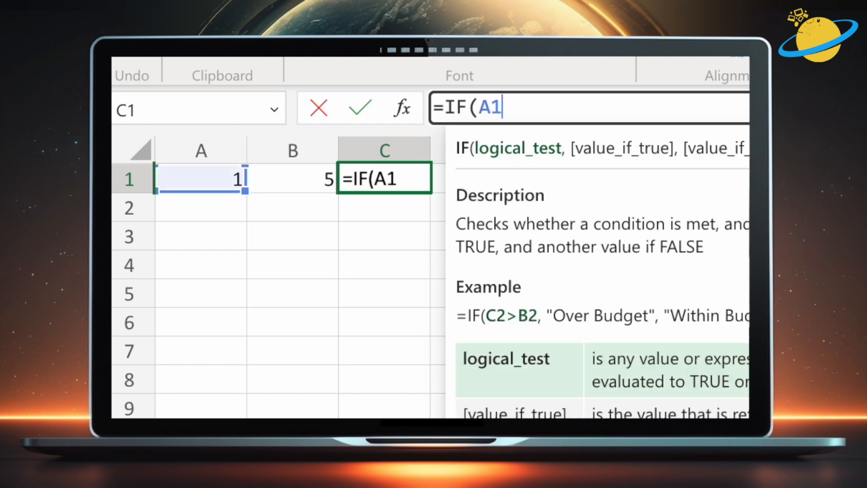
pyautogui.write('>')
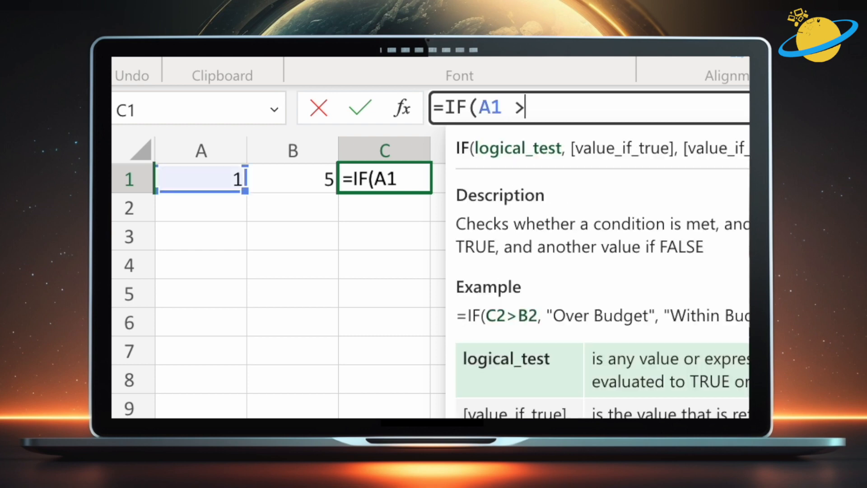
pyautogui.write('= B1')
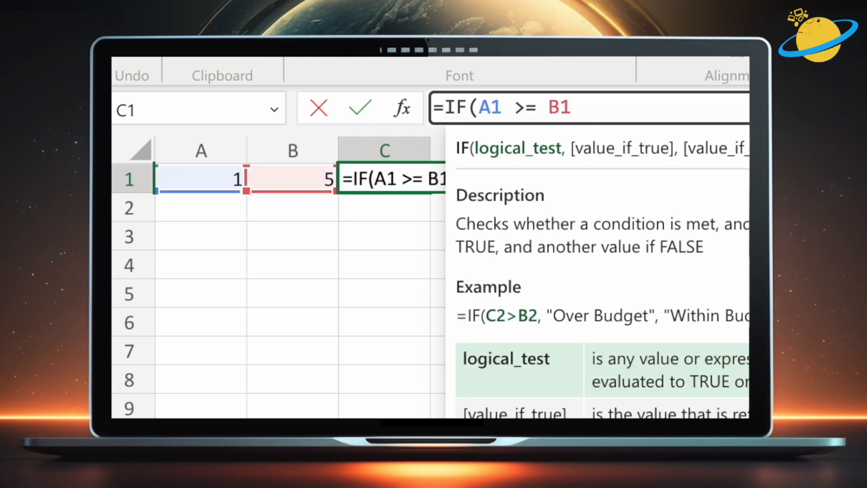
pyautogui.write(',')
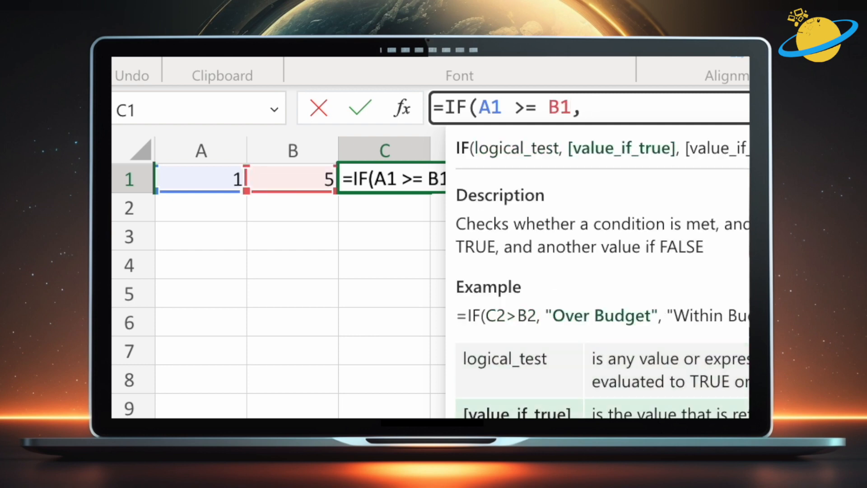
pyautogui.write('"y')
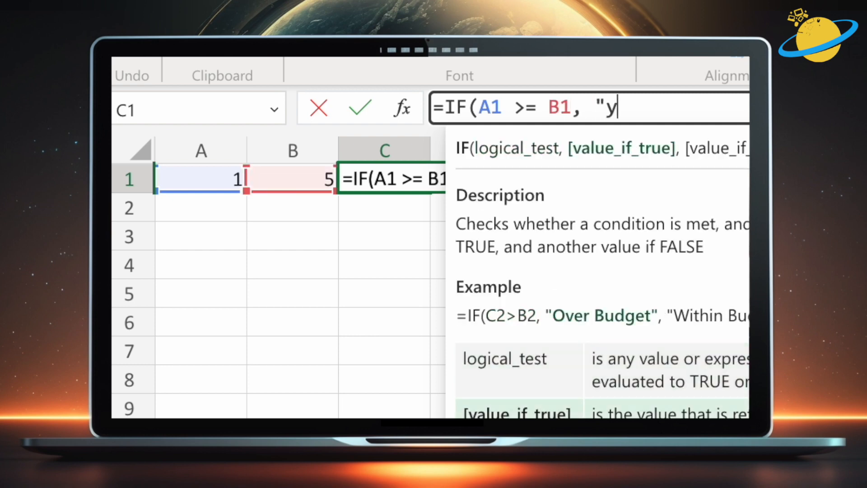
pyautogui.write('es",')
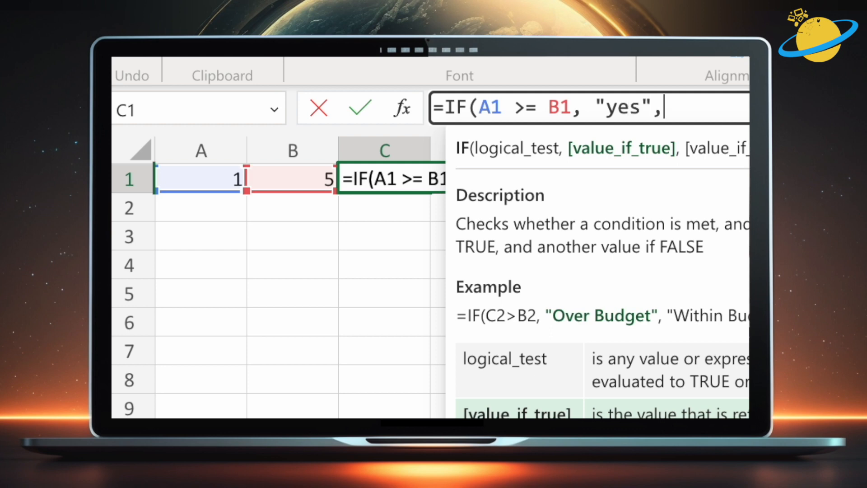
pyautogui.write('"no')
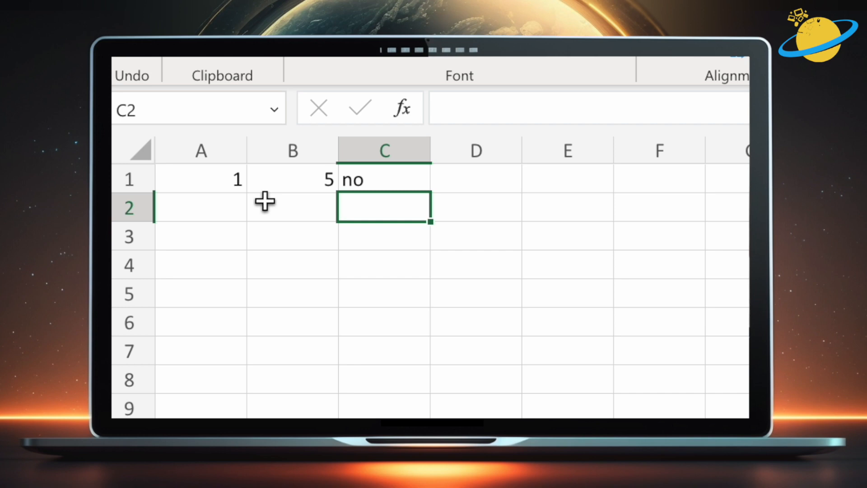
pyautogui.moveTo(244, 181)
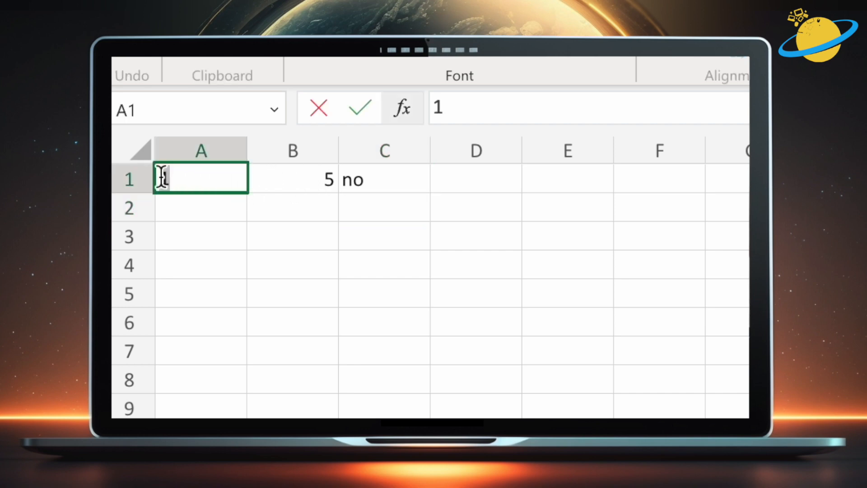
# Change A1 to a new value (6) and commit it so C1 recalculates.
pyautogui.write('6')
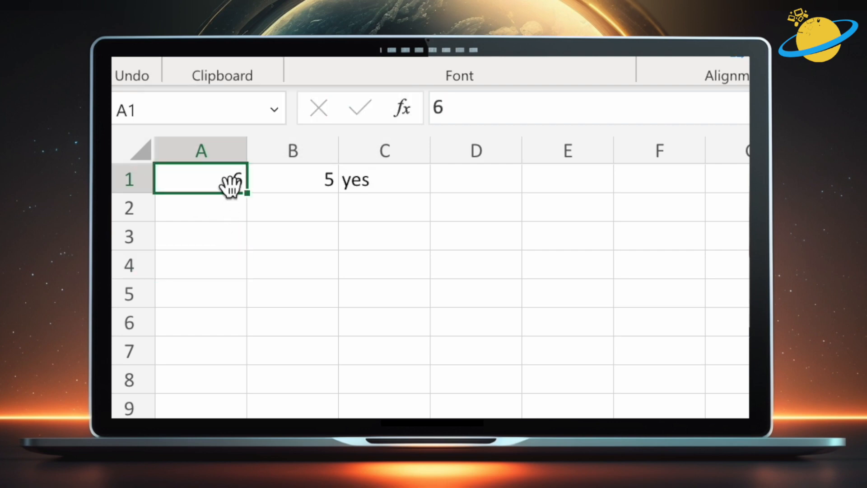
pyautogui.write('6')
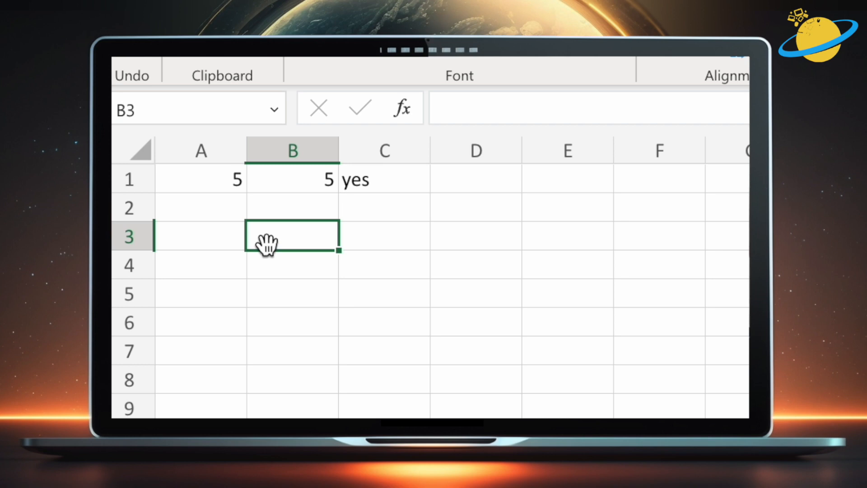
pyautogui.click(383, 180)
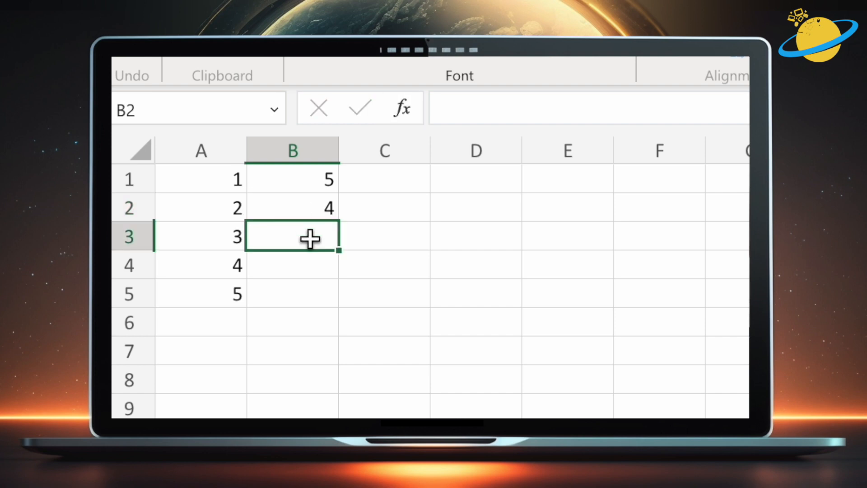
# Enter 1 in B5 to finish the descending 5-to-1 column.
pyautogui.write('1')
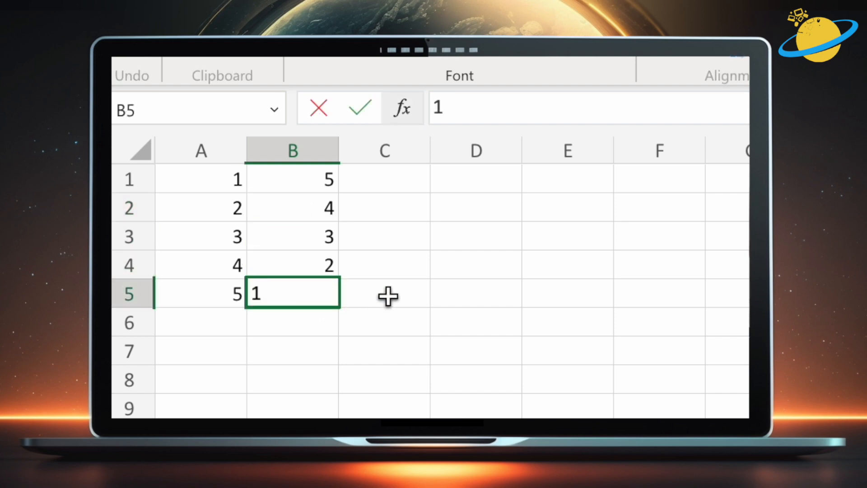
pyautogui.click(384, 293)
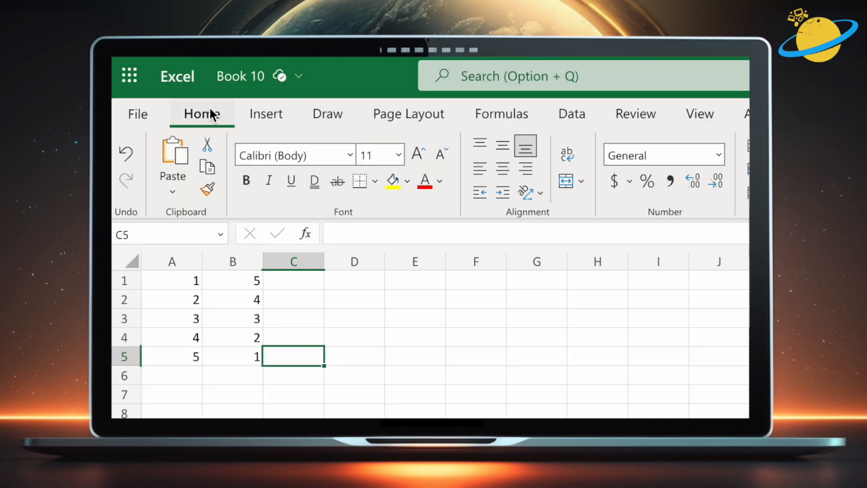
# Open the Conditional Formatting options for A1:A5.
pyautogui.click(354, 145)
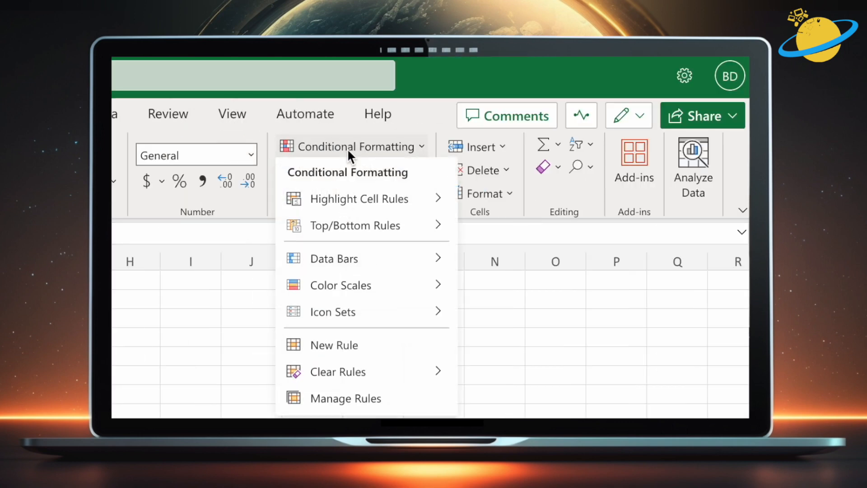
pyautogui.moveTo(354, 311)
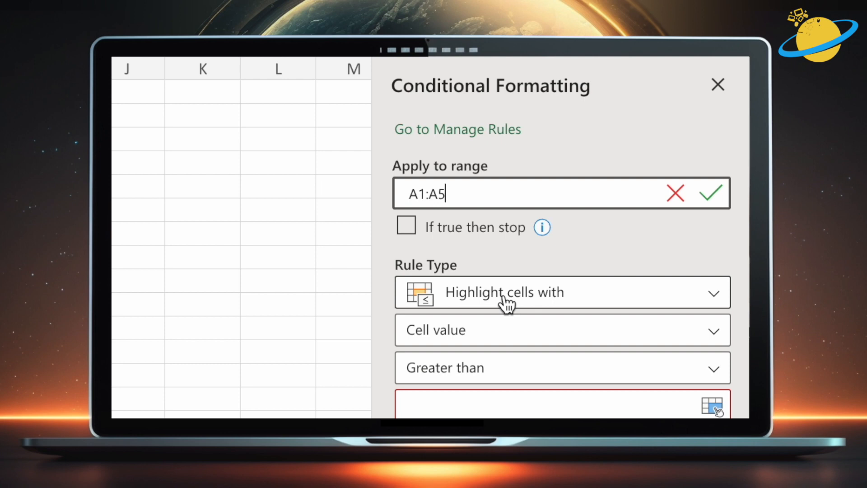
# Add a green-fill rule for A1:A5 values greater than or equal to B1, then close the pane.
pyautogui.click(561, 292)
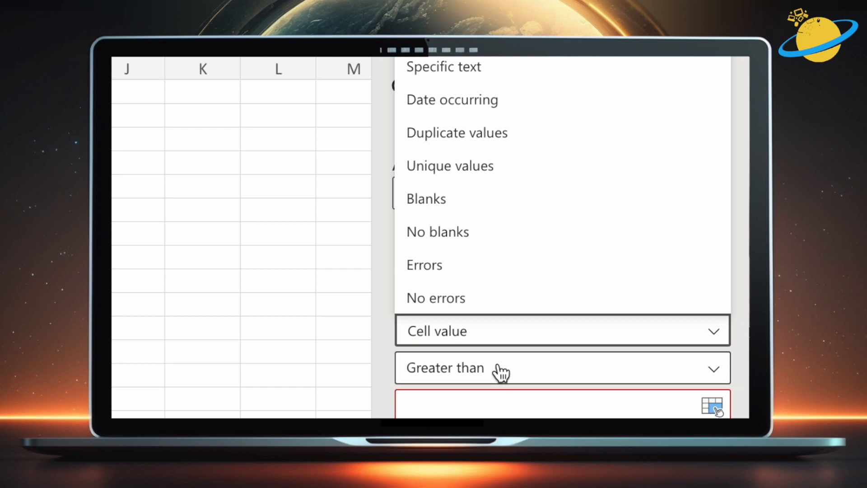
pyautogui.click(562, 367)
pyautogui.write('=')
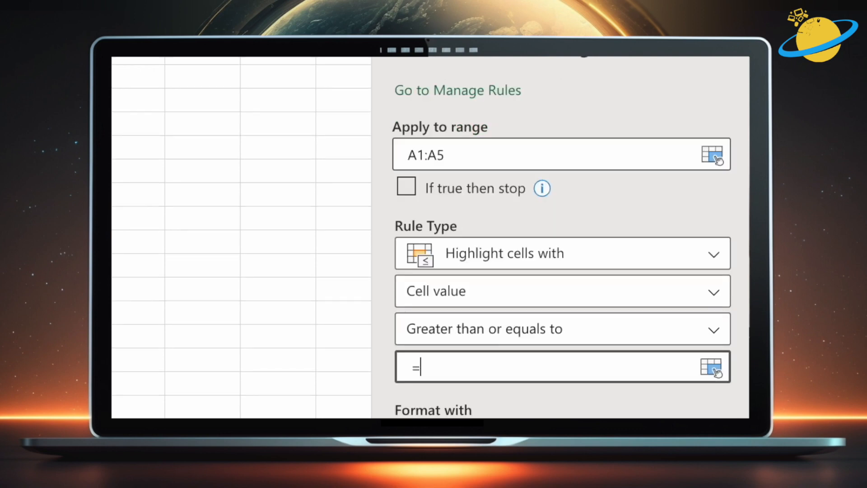
pyautogui.write('B1')
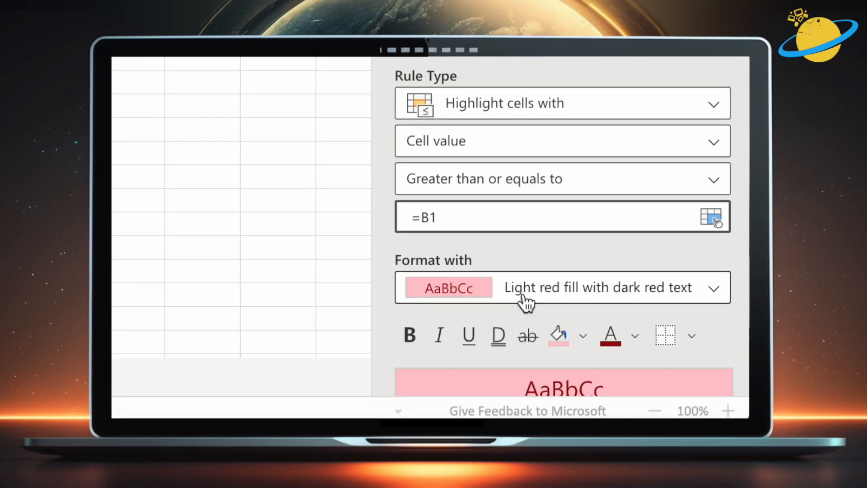
pyautogui.scroll(-3)
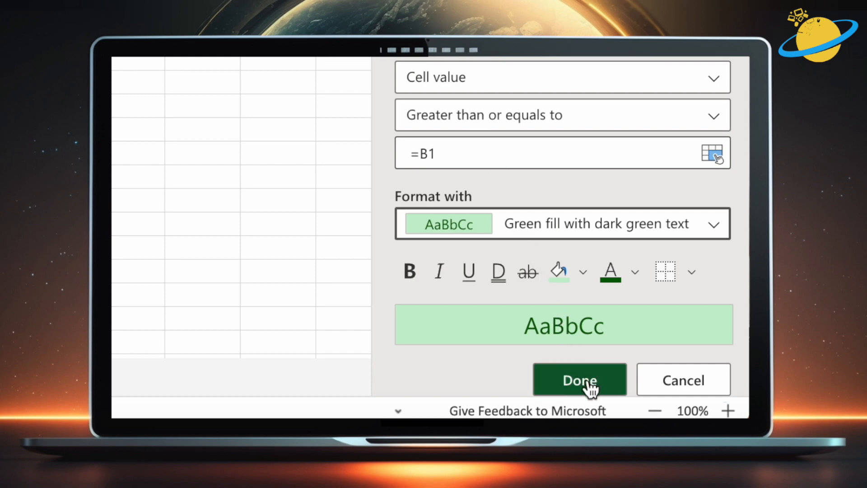
pyautogui.click(579, 380)
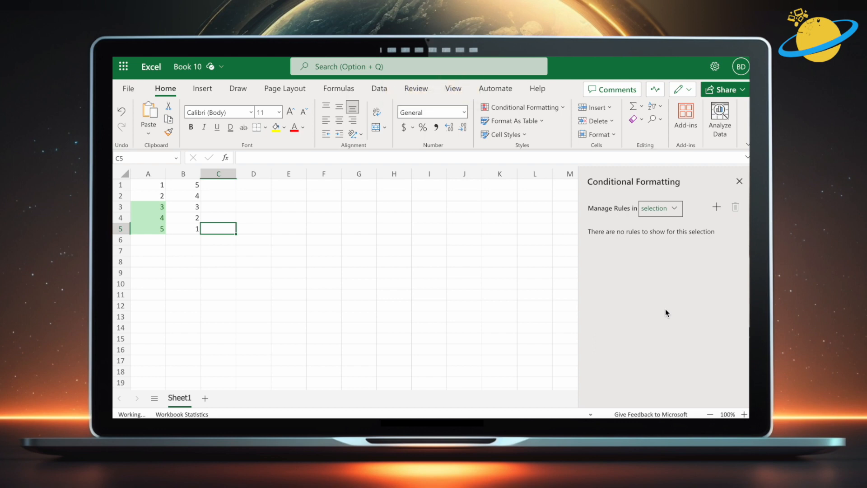
pyautogui.click(739, 180)
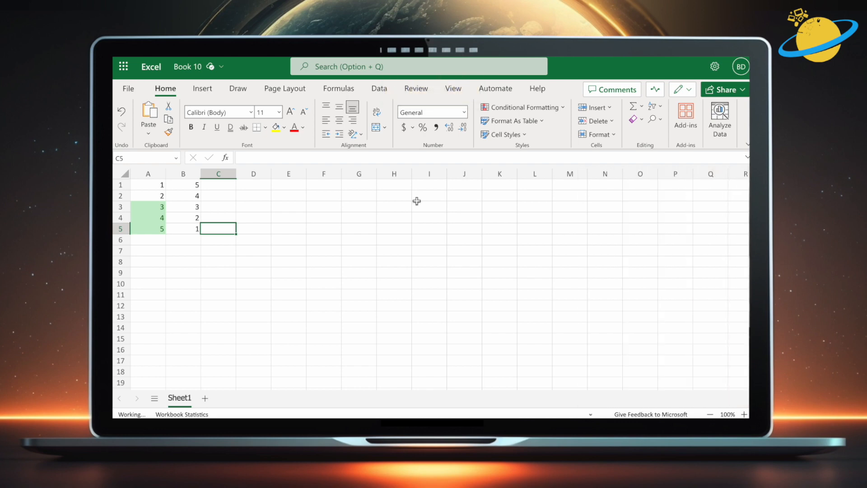